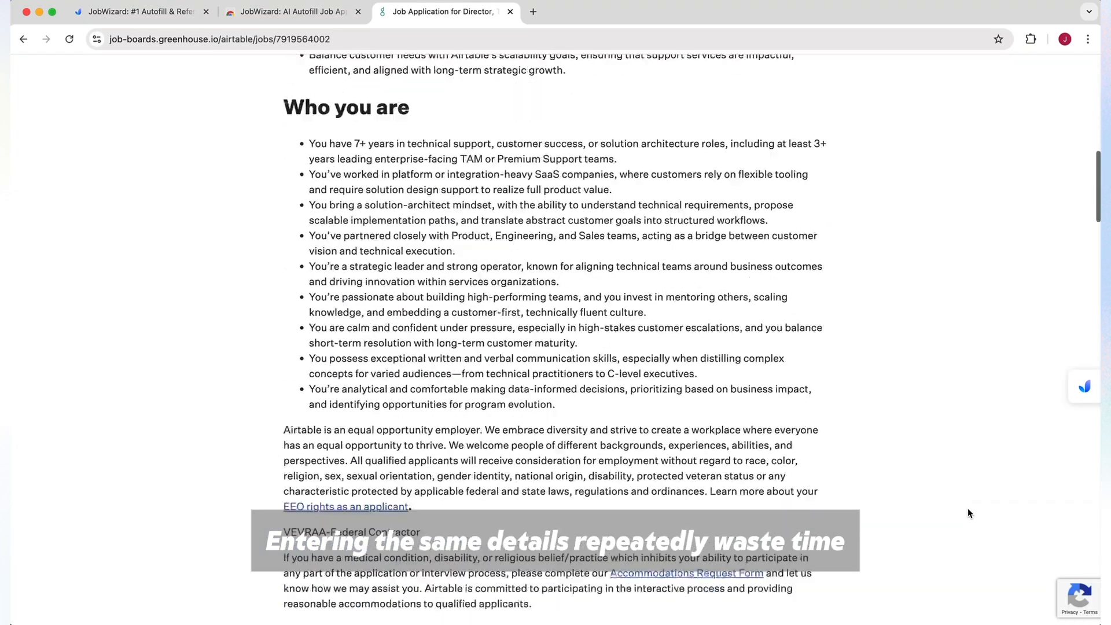
- Generate a Quick Answer on how AI is used in the current role, then check the autofilled fields
scroll(down, 3)
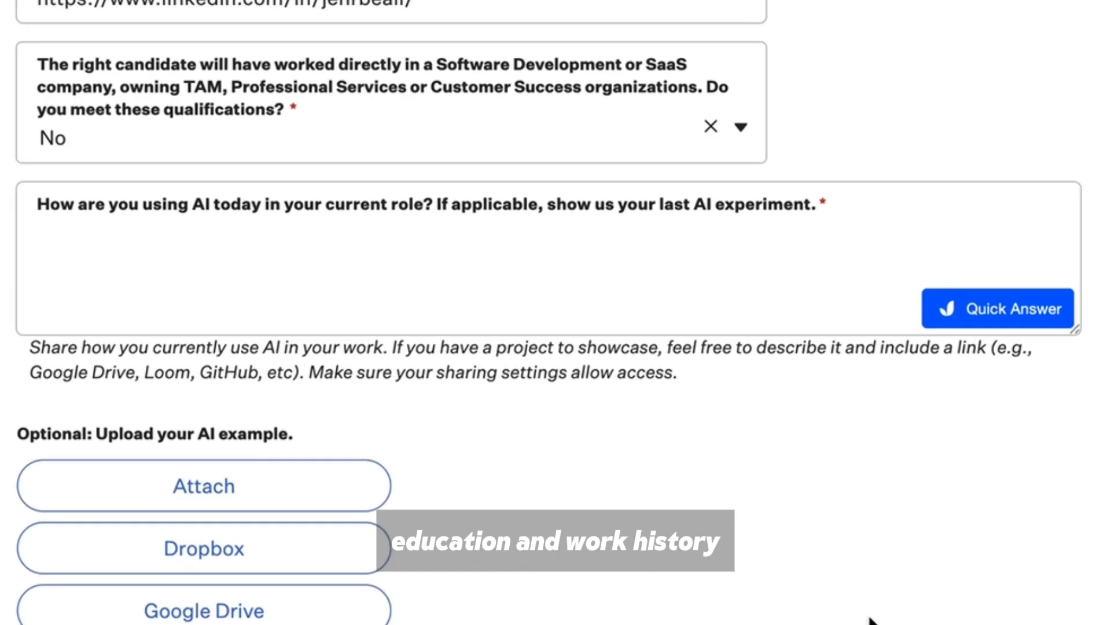
click(999, 308)
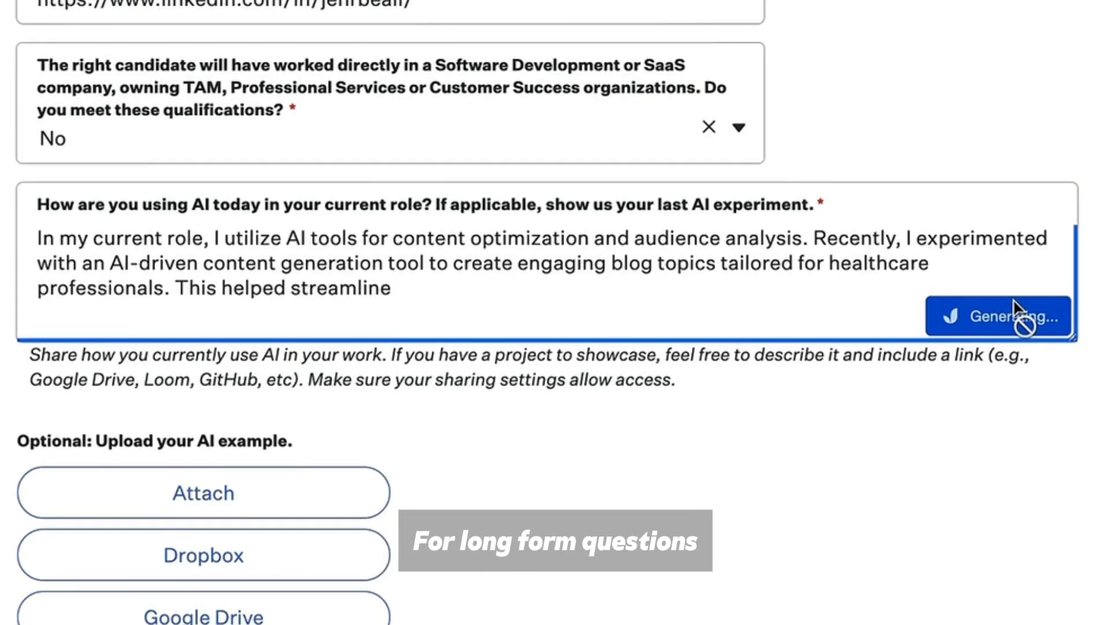
click(1011, 315)
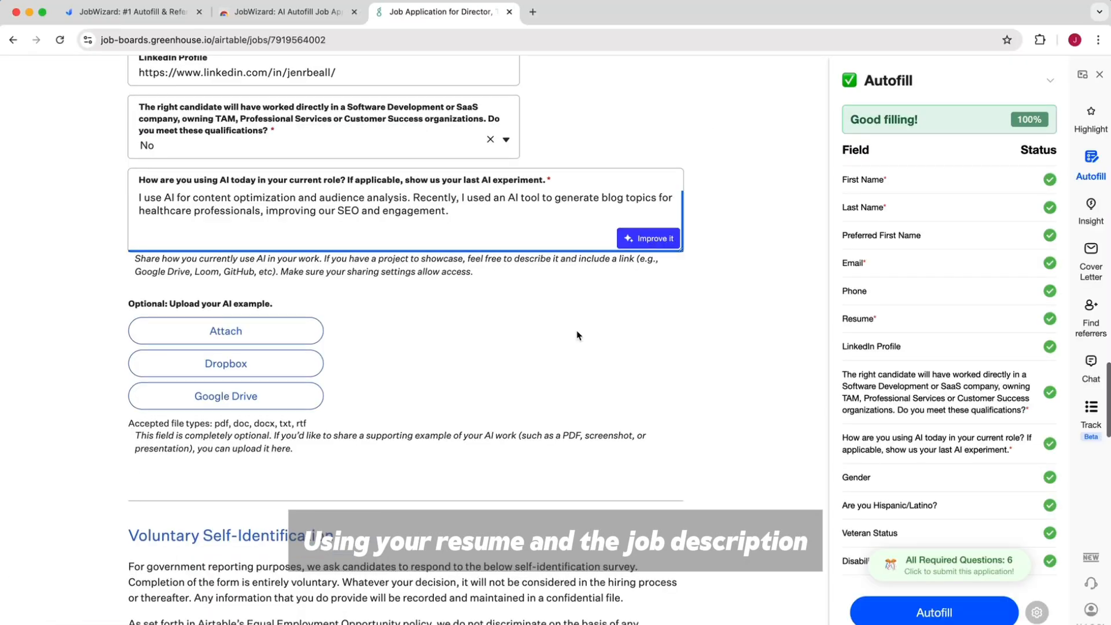
scroll(down, 3)
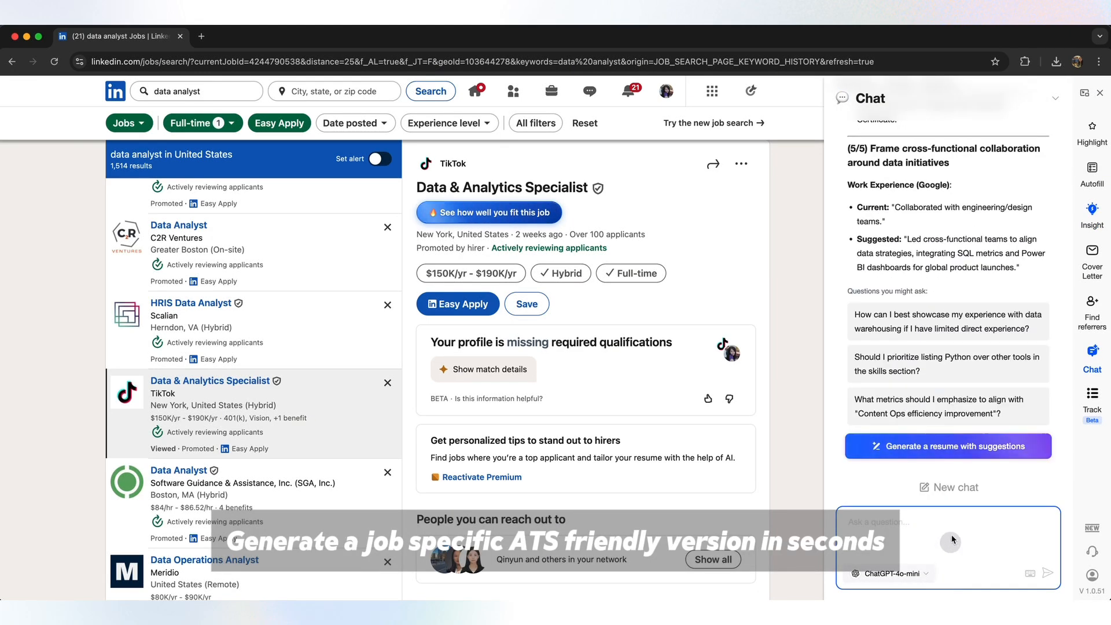
- Generate a resume with the suggestions for the TikTok job and scroll through it
click(948, 446)
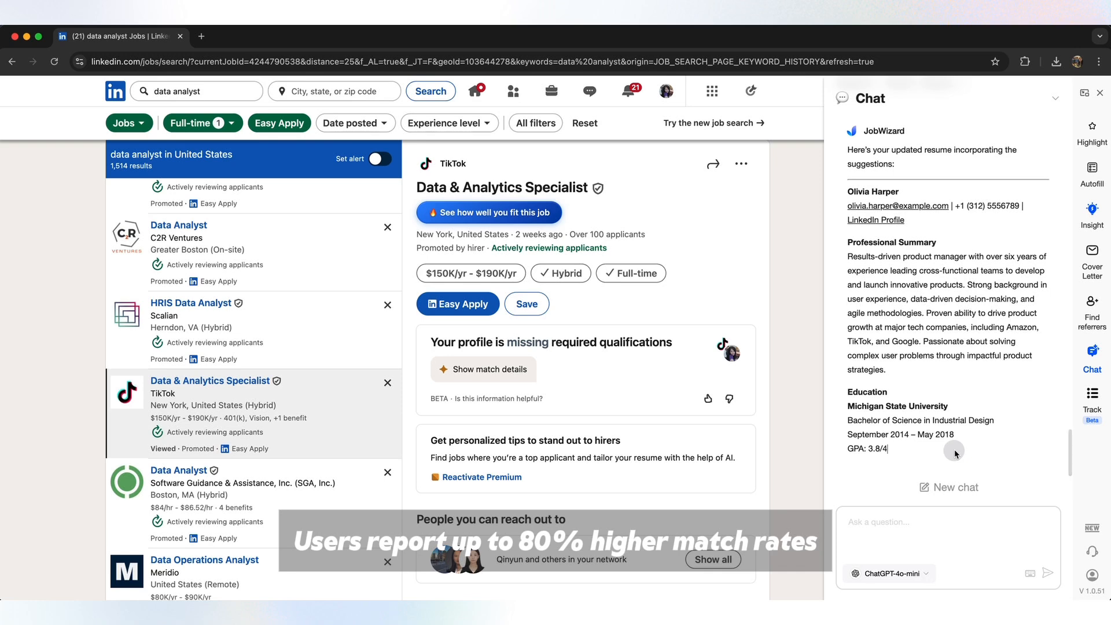
scroll(down, 3)
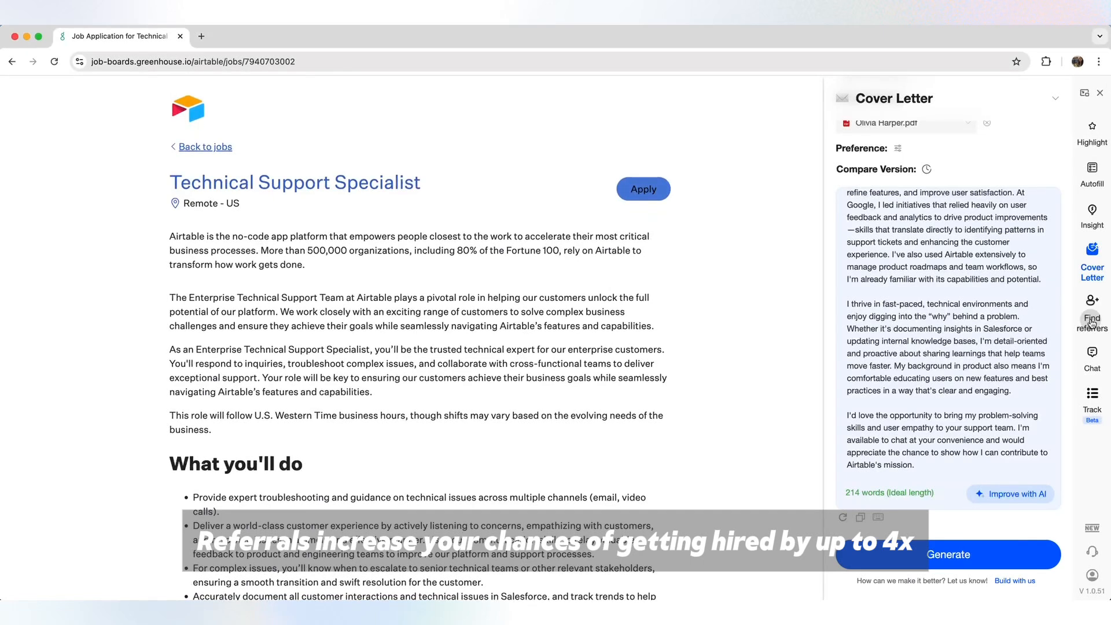
- Find Airtable referrers, open one on LinkedIn, and send a connection request
click(1092, 314)
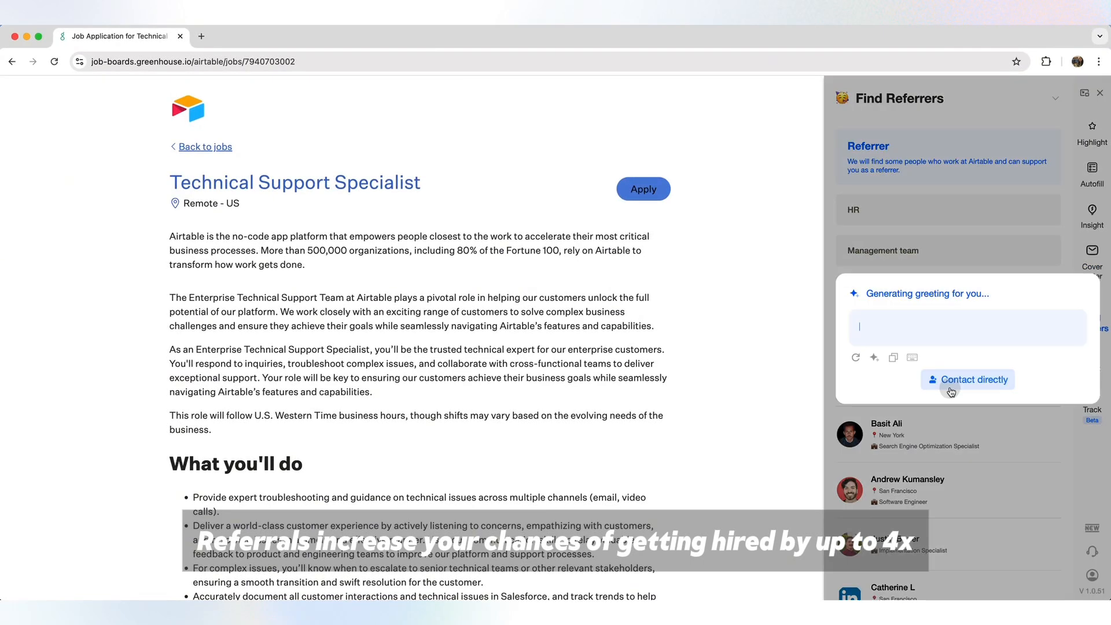
click(967, 380)
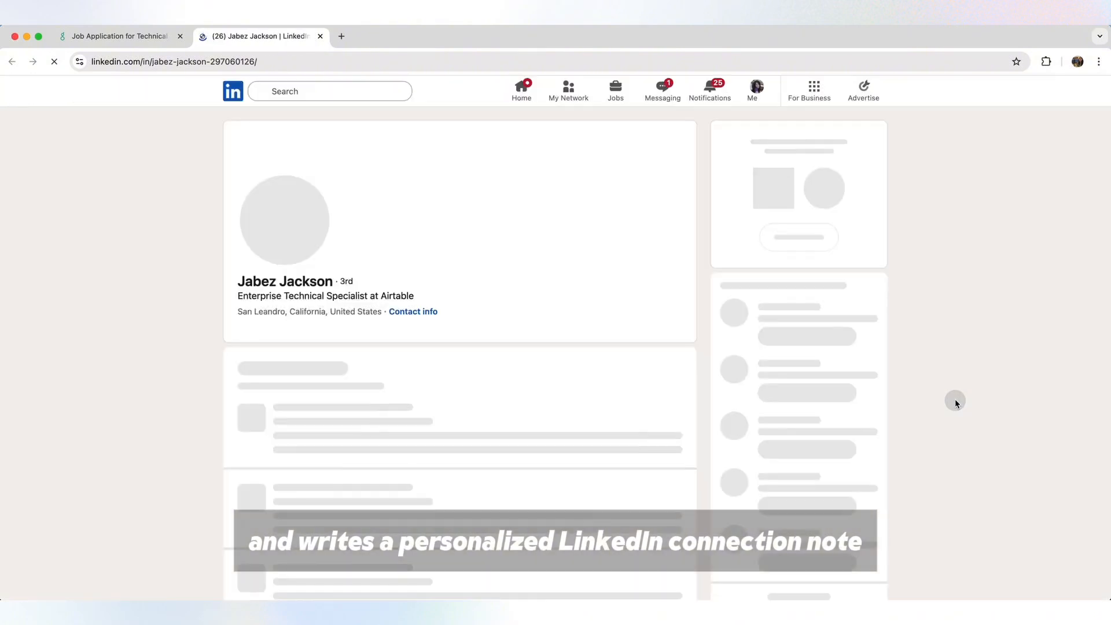
click(384, 348)
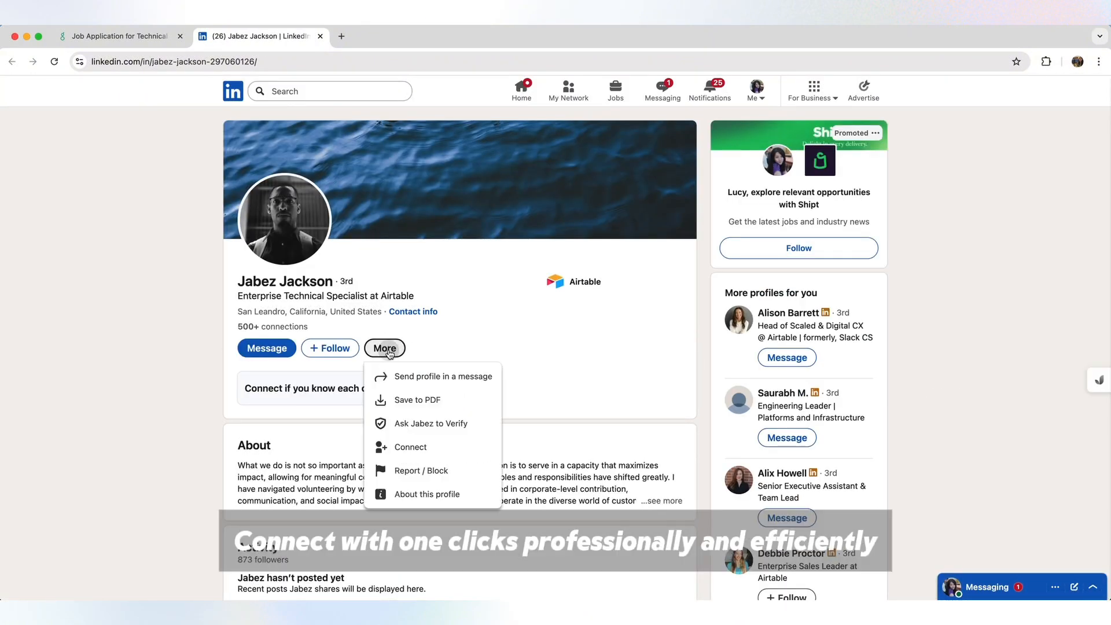
click(411, 446)
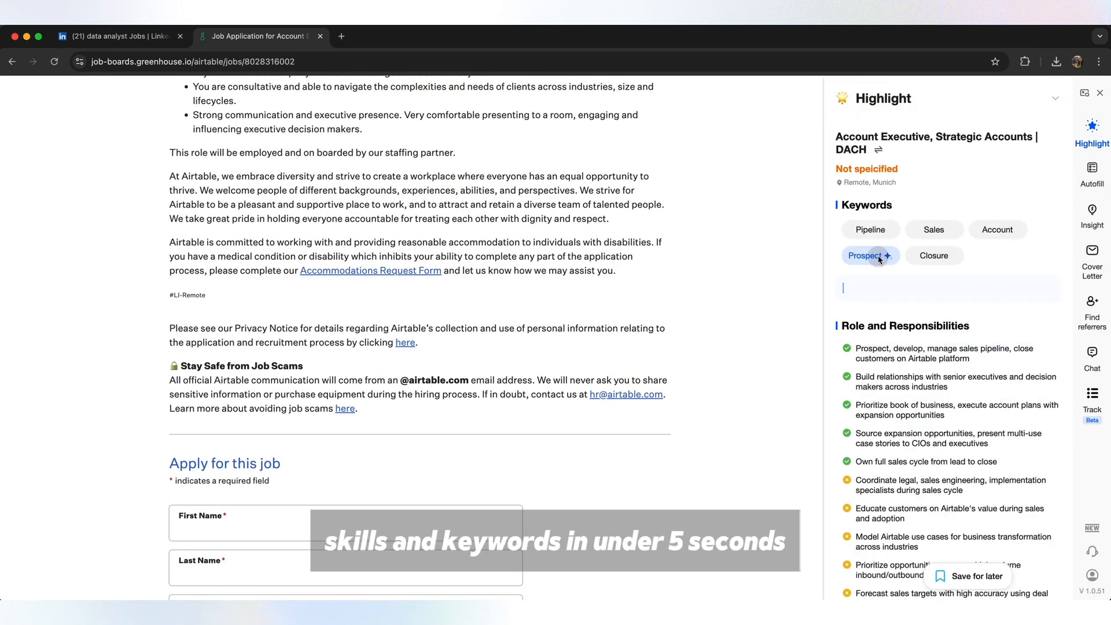
- Highlight the Prospect keyword on the Account Executive job posting
click(998, 230)
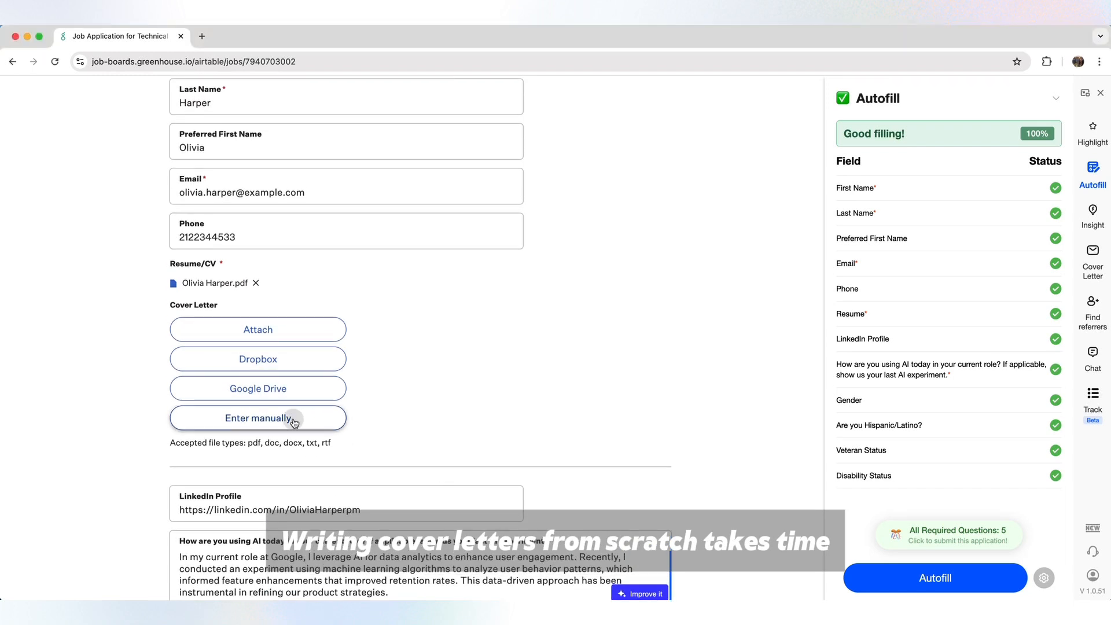
- Choose to enter the cover letter as text, then generate it for Technical Support Specialist
click(1093, 254)
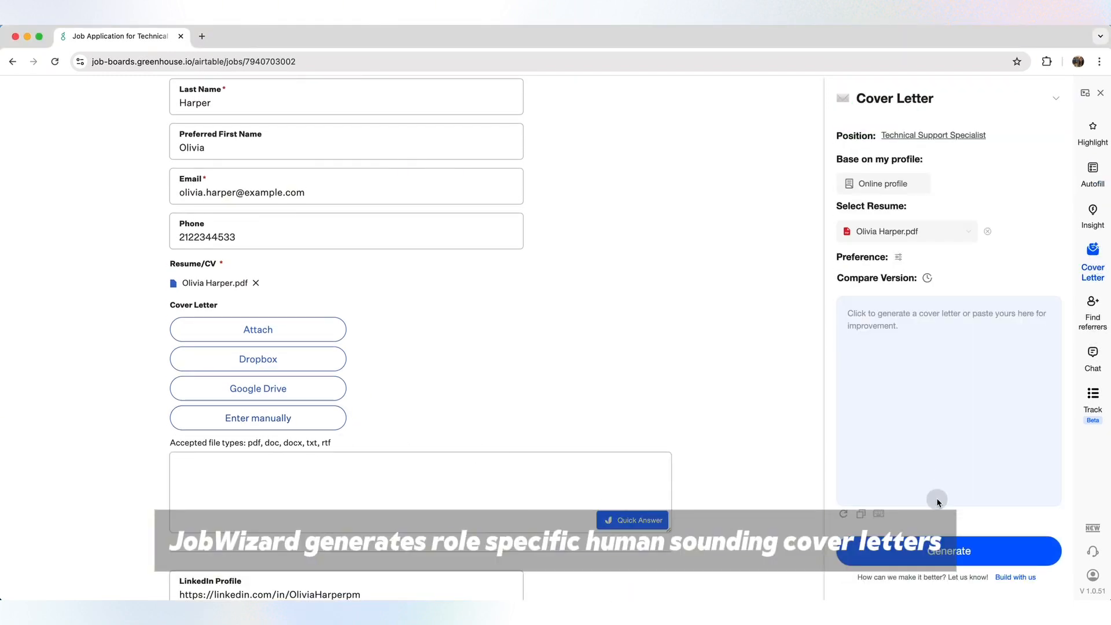
click(949, 551)
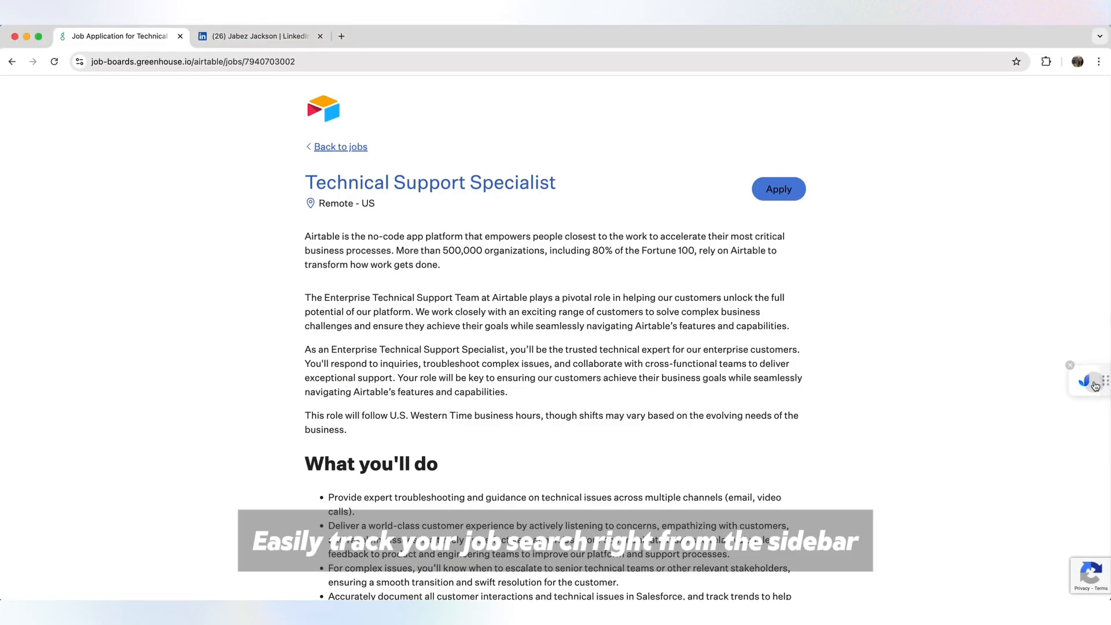
- Browse the applied jobs in the tracker, then switch to the other tracked job lists
click(1092, 382)
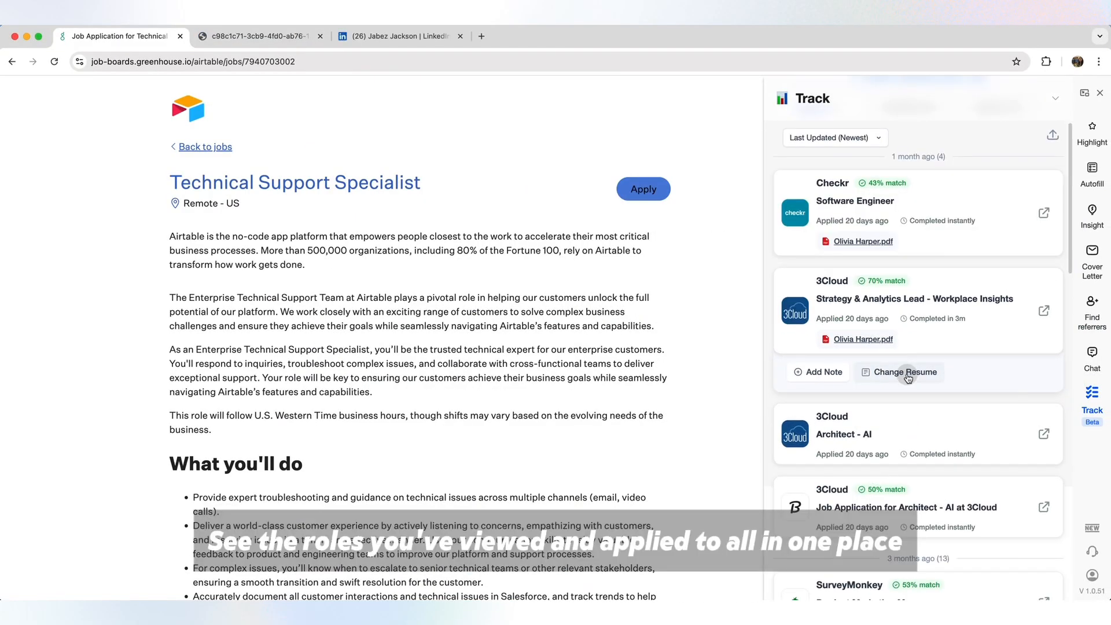
scroll(down, 3)
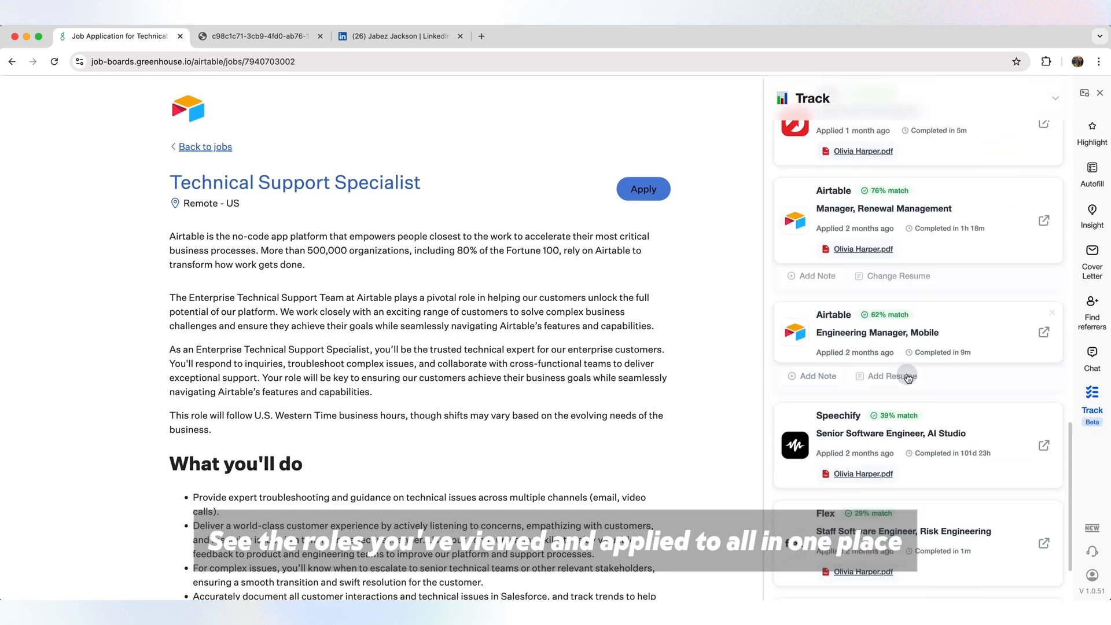
scroll(down, 3)
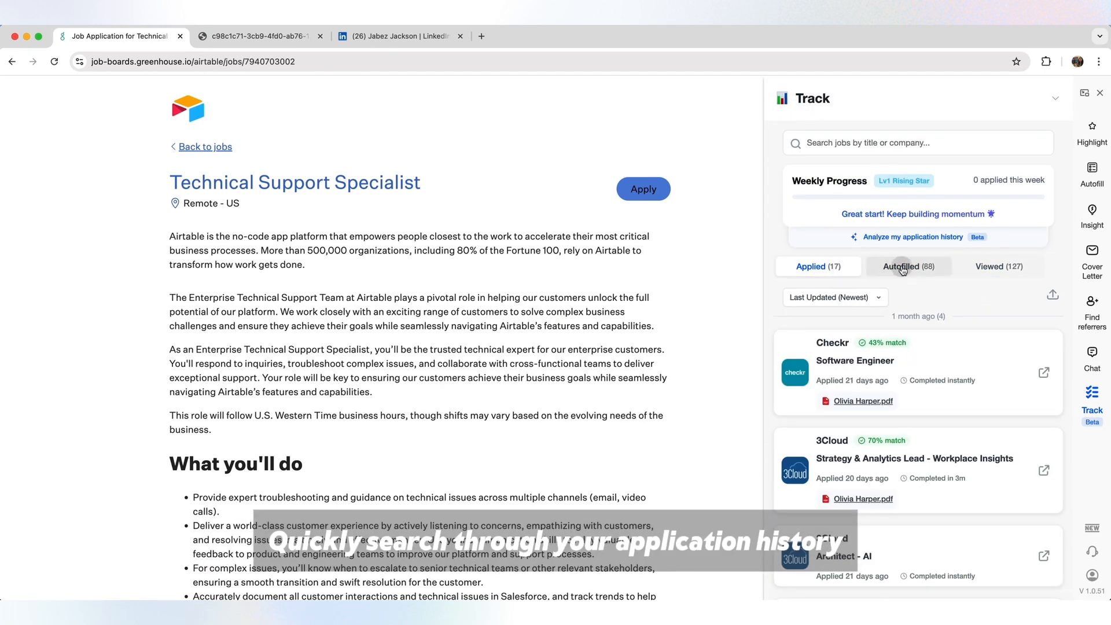
click(999, 266)
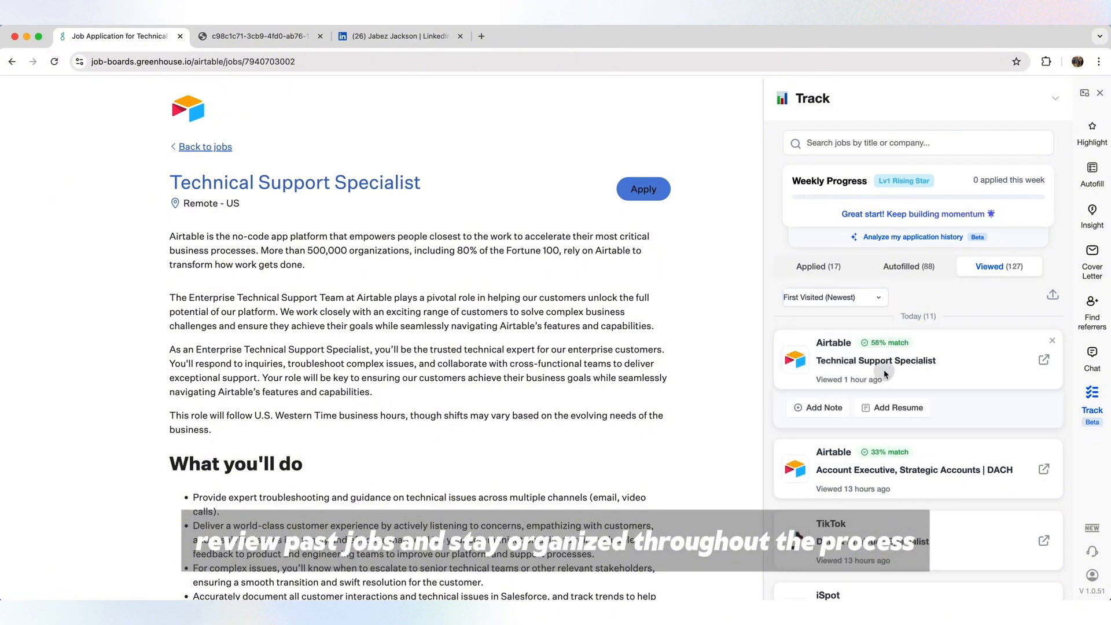